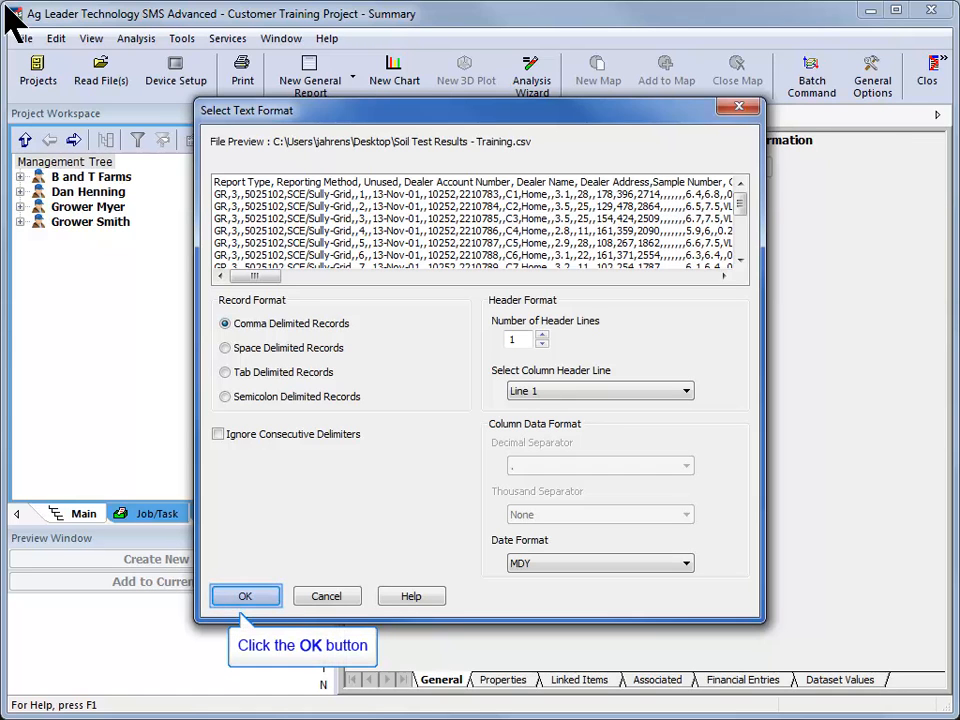
# Accept comma-delimited format for the soil test file and confirm the Report Type column settings
pyautogui.click(244, 596)
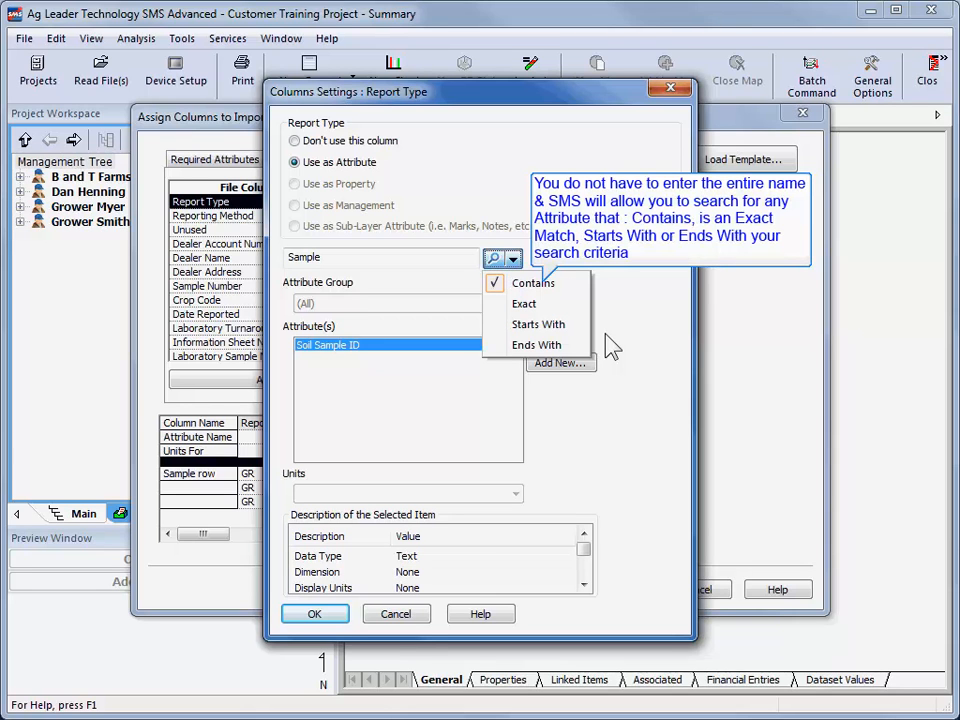
pyautogui.click(314, 612)
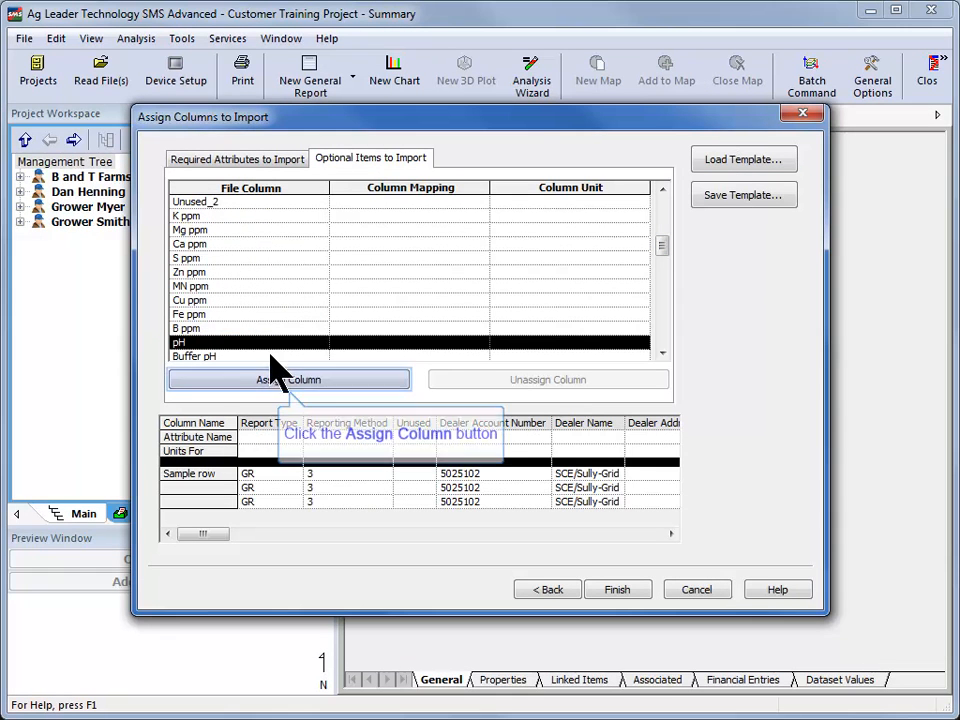
# Map the pH column to the Soil pH attribute via Use as Attribute and confirm
pyautogui.click(288, 380)
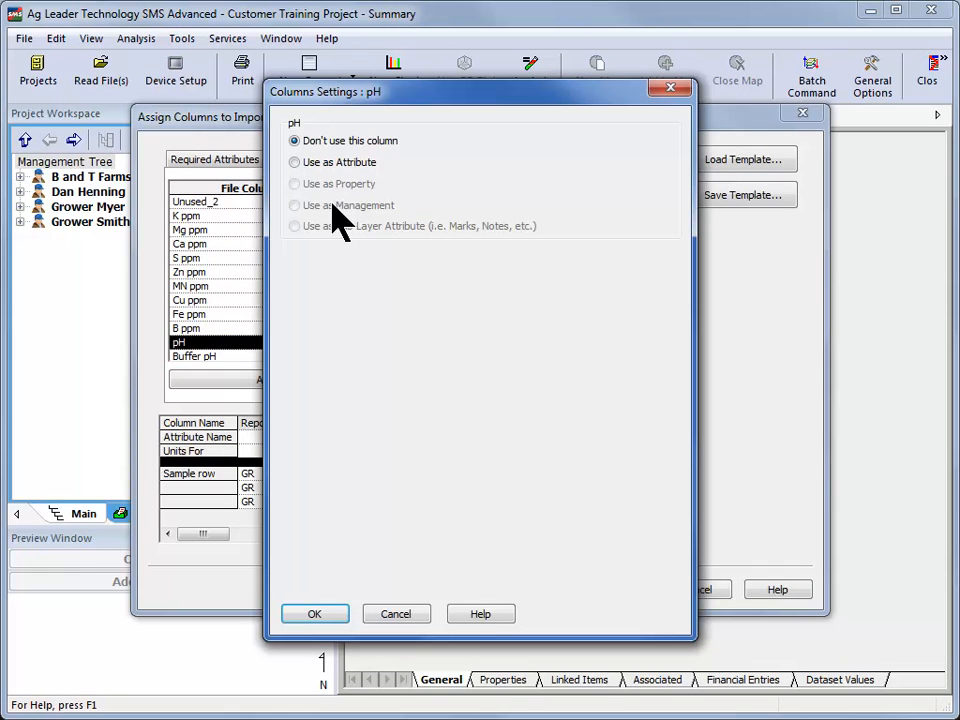
pyautogui.click(296, 162)
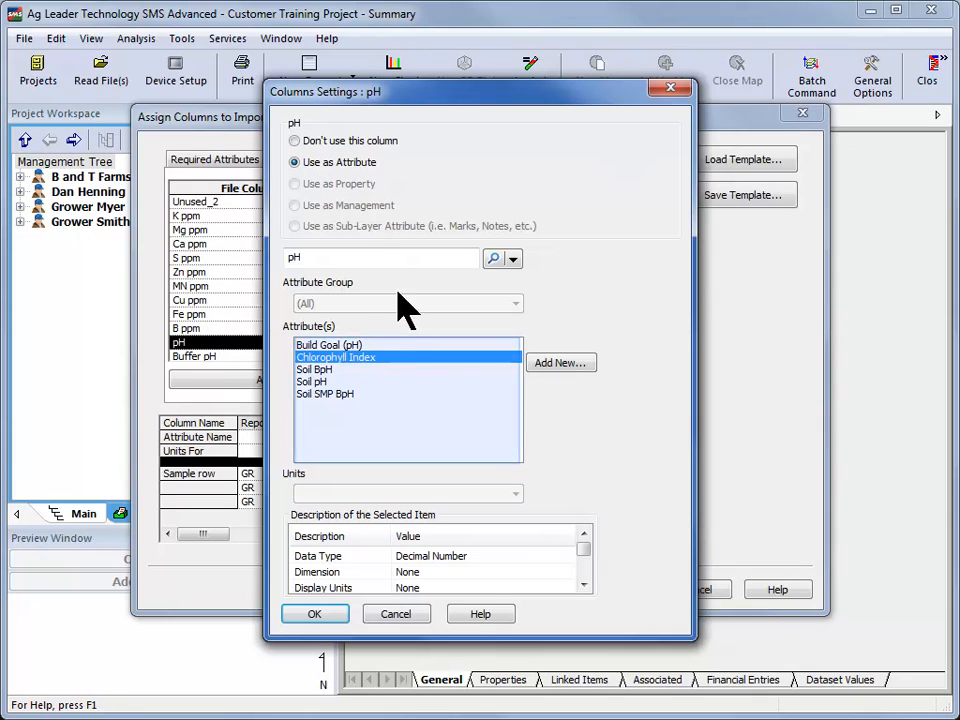
pyautogui.moveTo(456, 424)
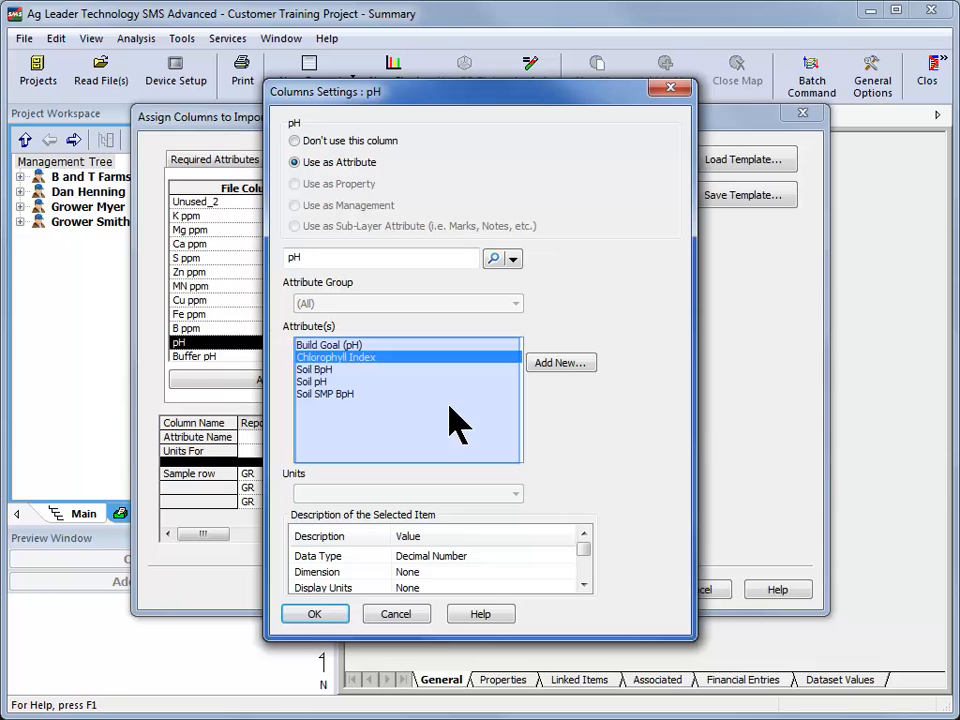
pyautogui.click(312, 356)
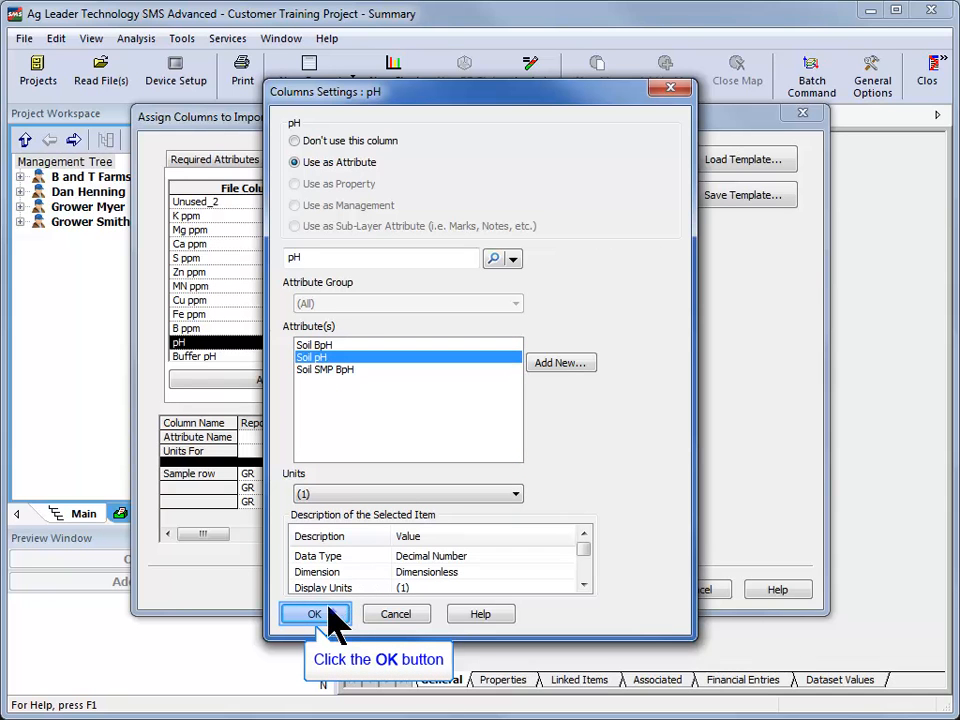
pyautogui.click(314, 612)
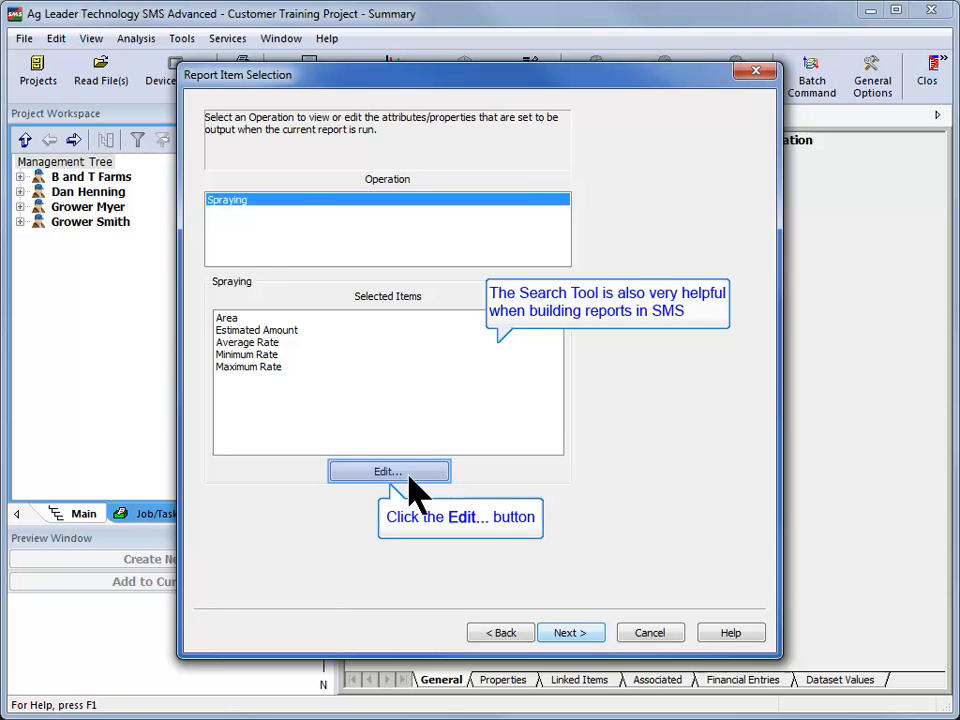
# Filter the Spraying report's attributes by 'Date' and pick Date from the matches
pyautogui.click(388, 472)
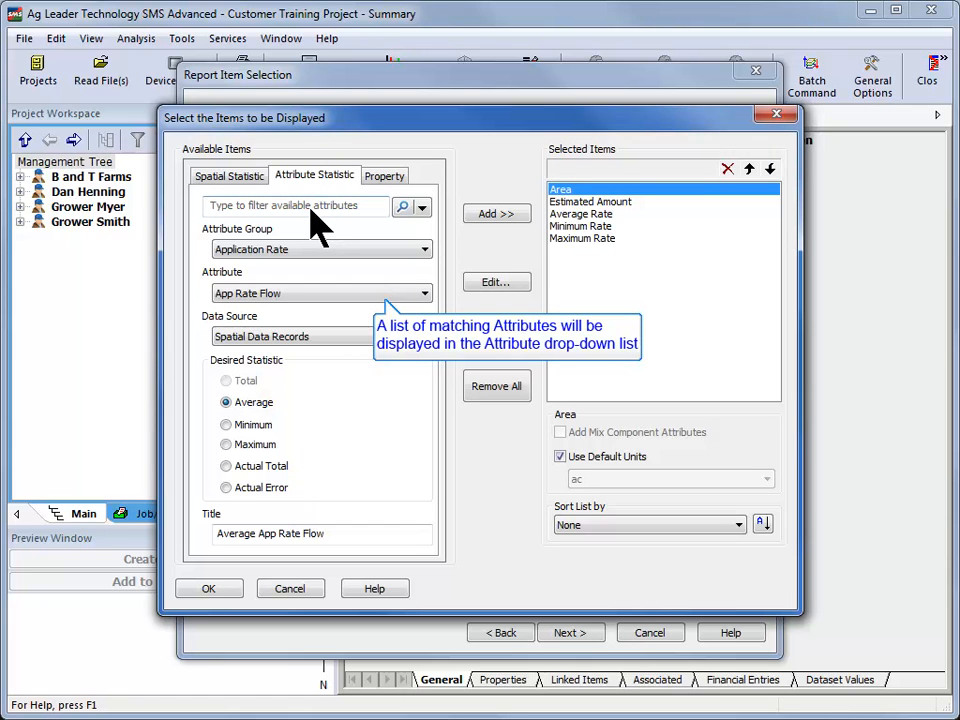
pyautogui.write('Date')
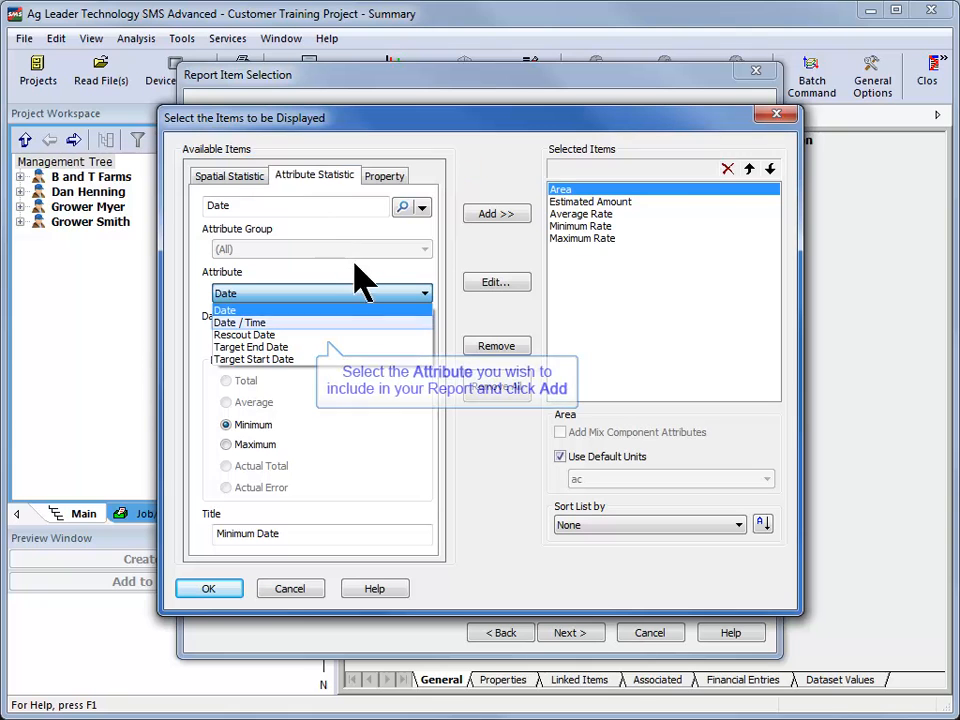
pyautogui.moveTo(400, 328)
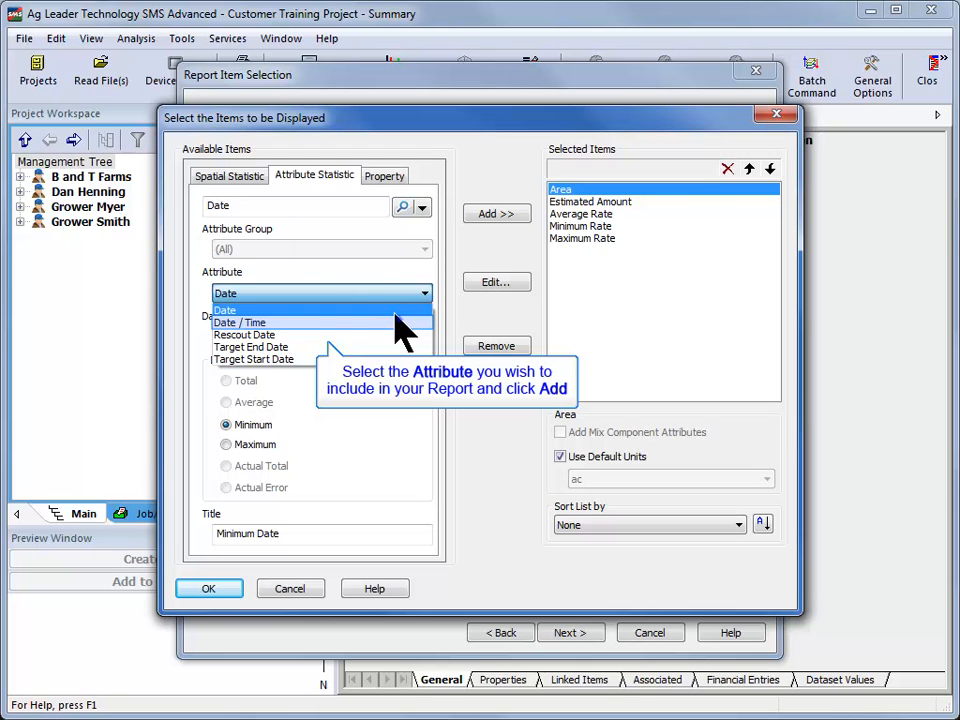
pyautogui.click(288, 588)
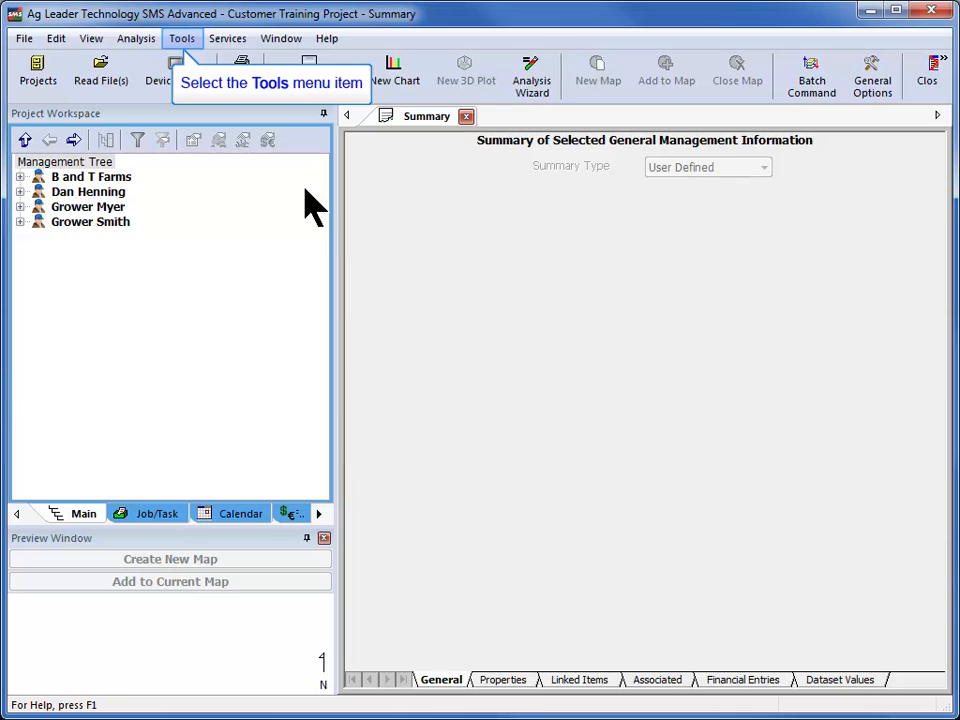
# Launch the Management Item Editor from the Tools menu, listing growers like B and T Farms
pyautogui.click(182, 38)
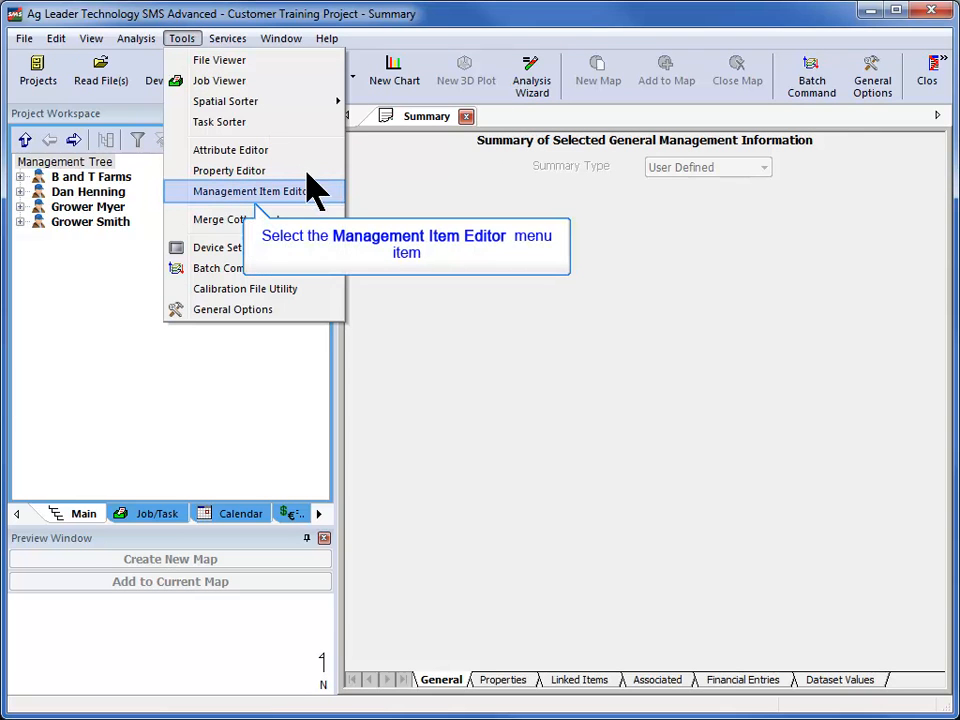
pyautogui.click(250, 192)
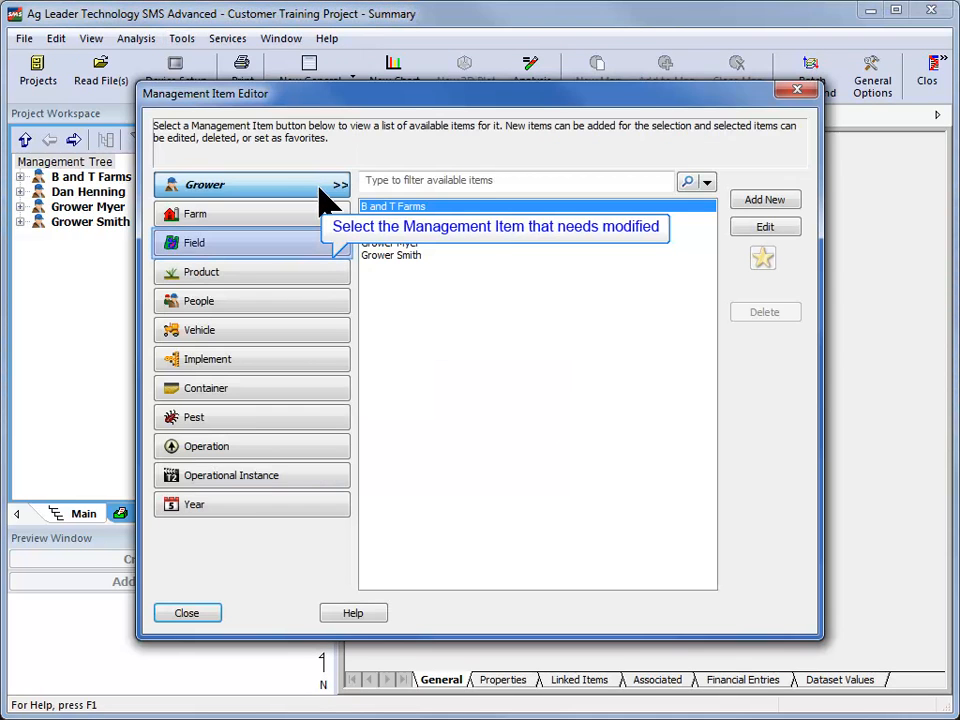